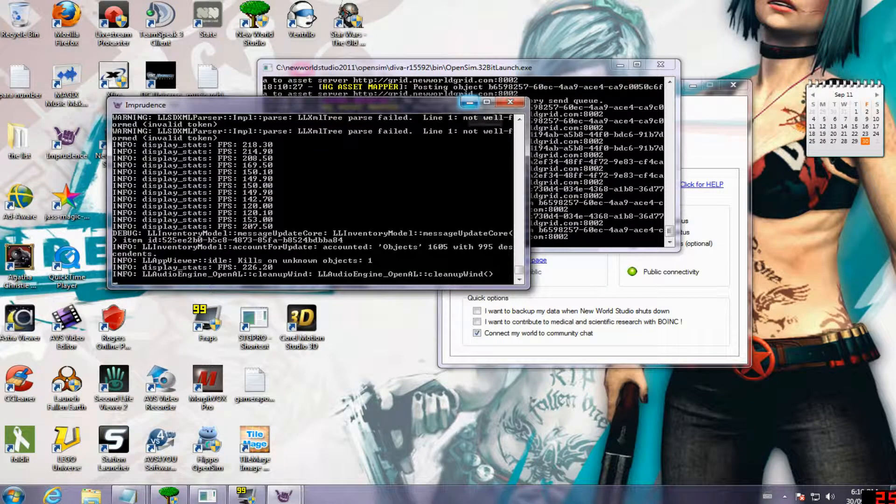
mouse_move(469, 103)
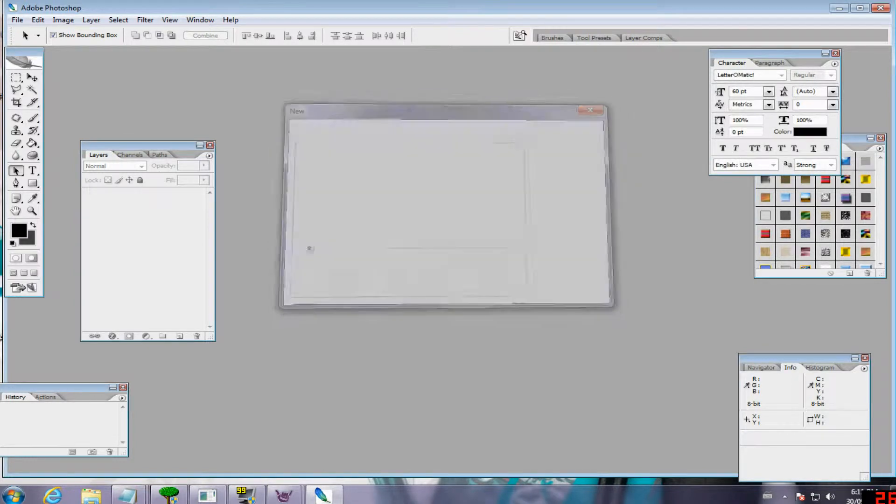
- Create the new square document Untitled-1 with a dark grey background
left_click(594, 110)
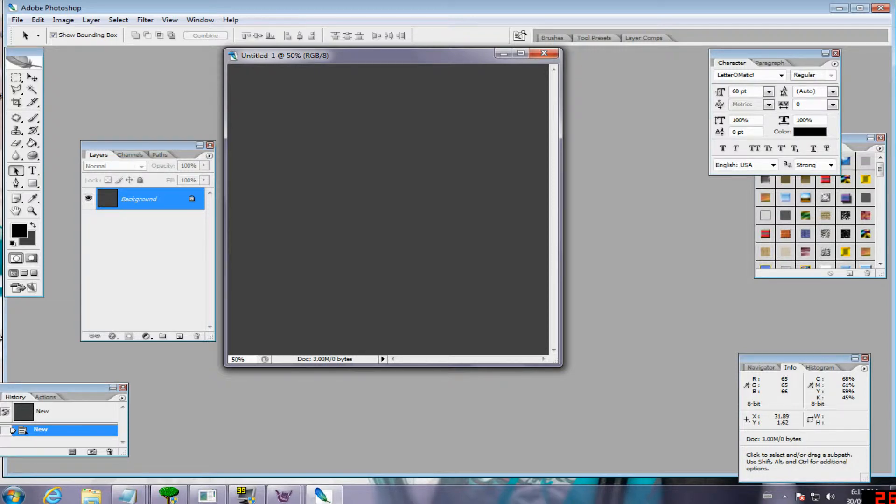
- Add a Solid Color fill layer in black and a new empty layer above it
left_click(145, 336)
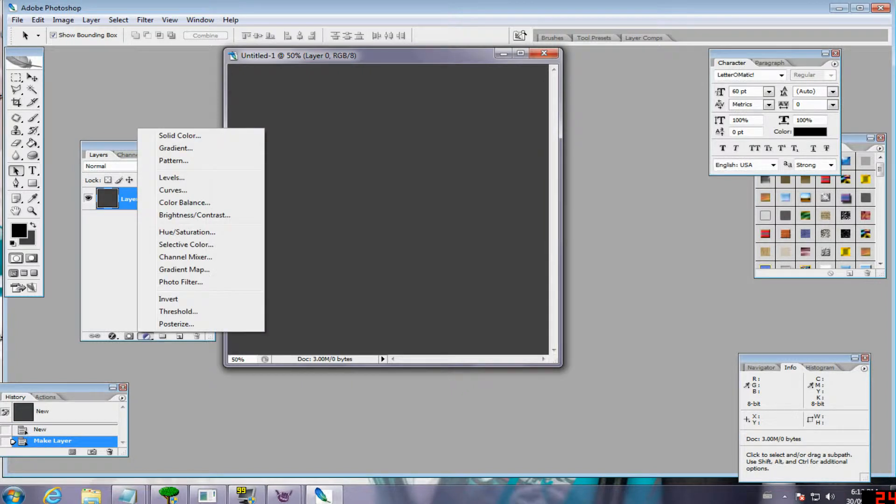
left_click(179, 135)
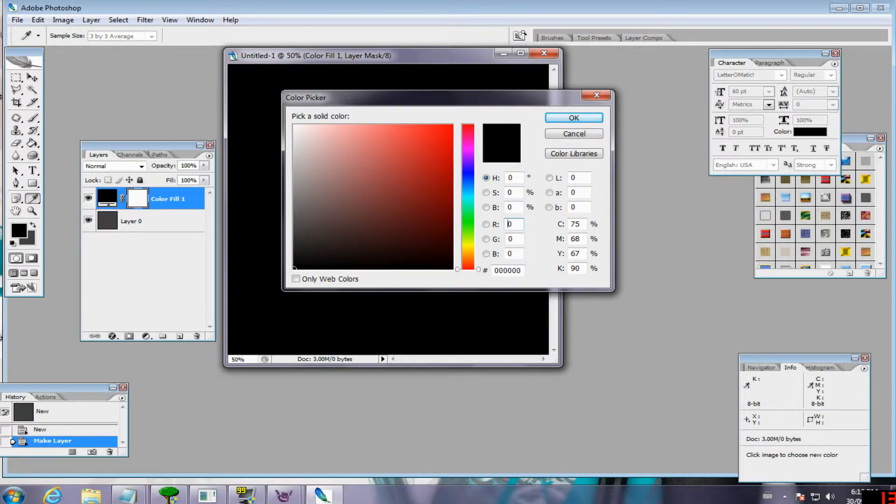
left_click(573, 118)
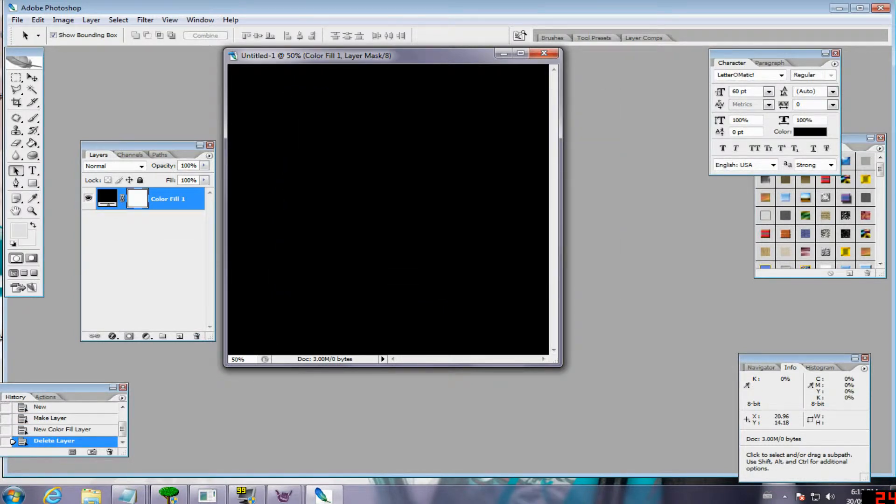
left_click(520, 53)
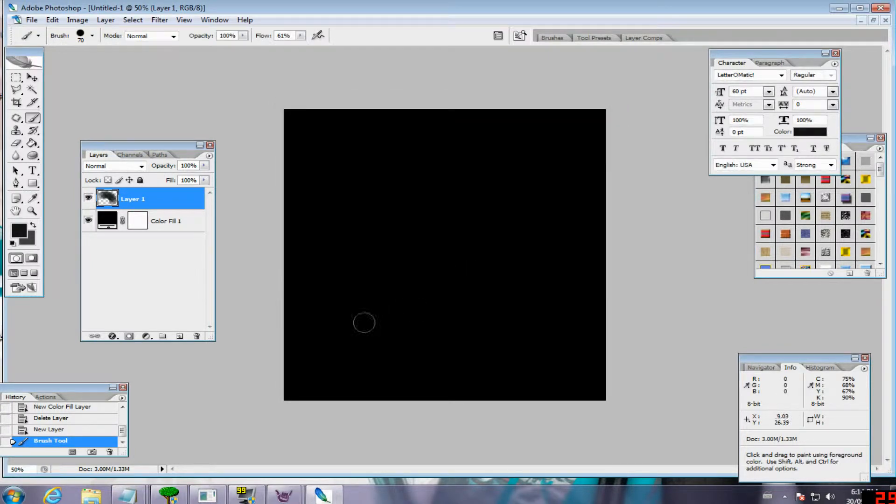
- Brush a rounded grey blob lower left and a large hooked grey landmass across the top and right
left_click_drag(365, 322, 352, 331)
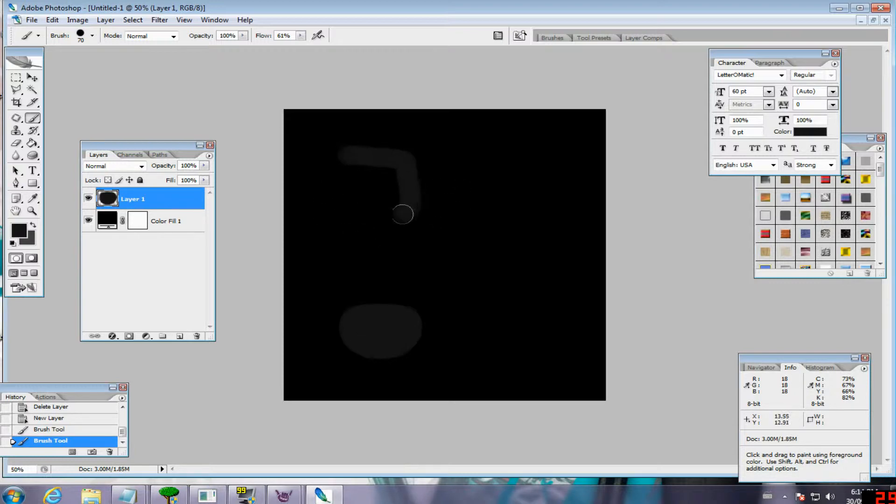
left_click_drag(403, 215, 382, 180)
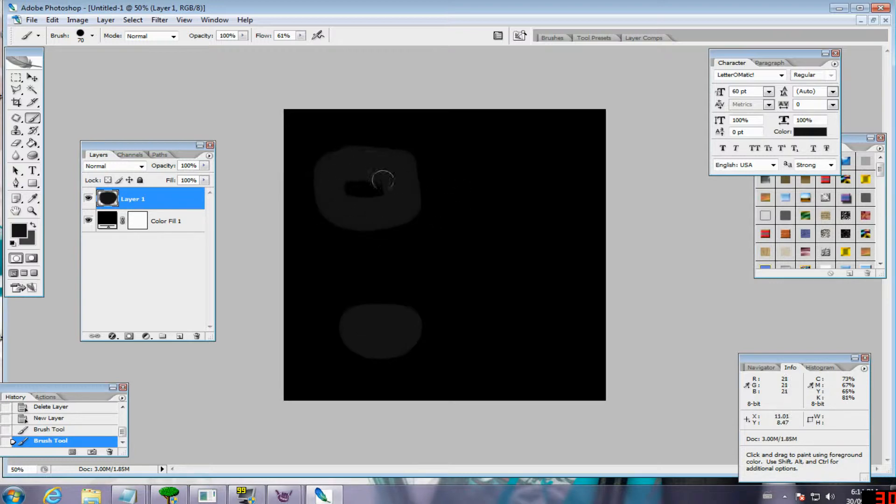
left_click_drag(493, 154, 490, 261)
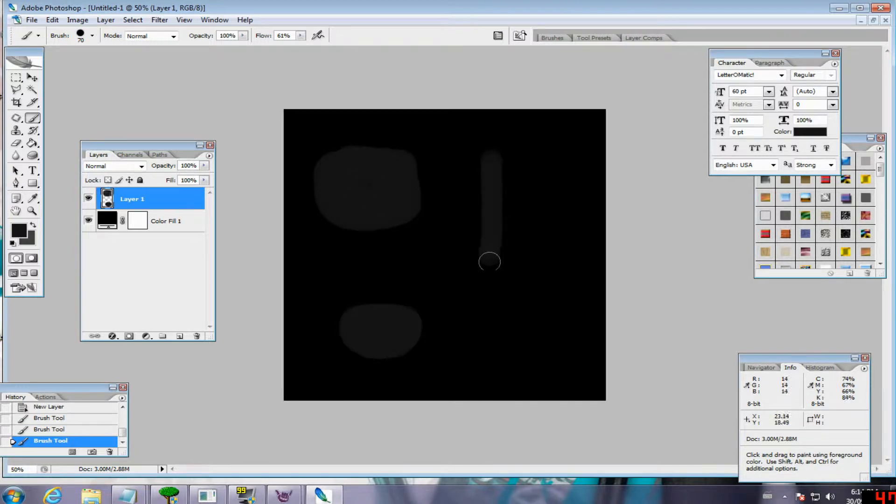
left_click_drag(490, 262, 536, 144)
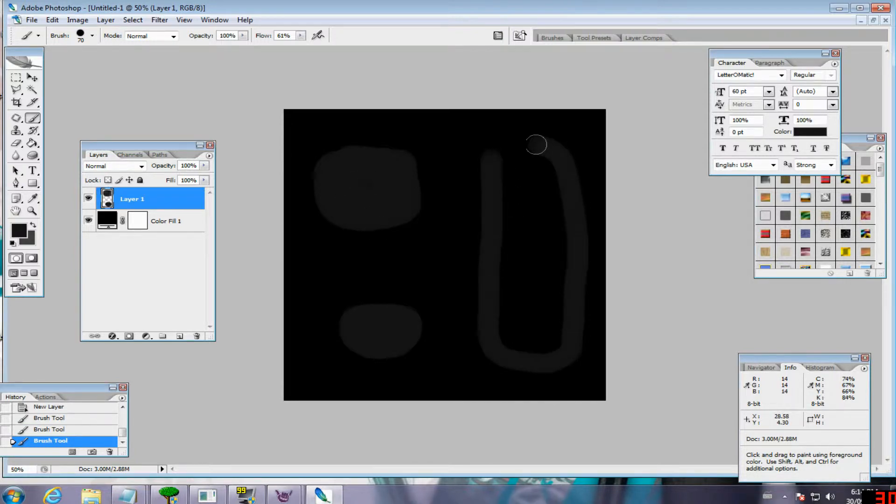
left_click_drag(536, 144, 548, 169)
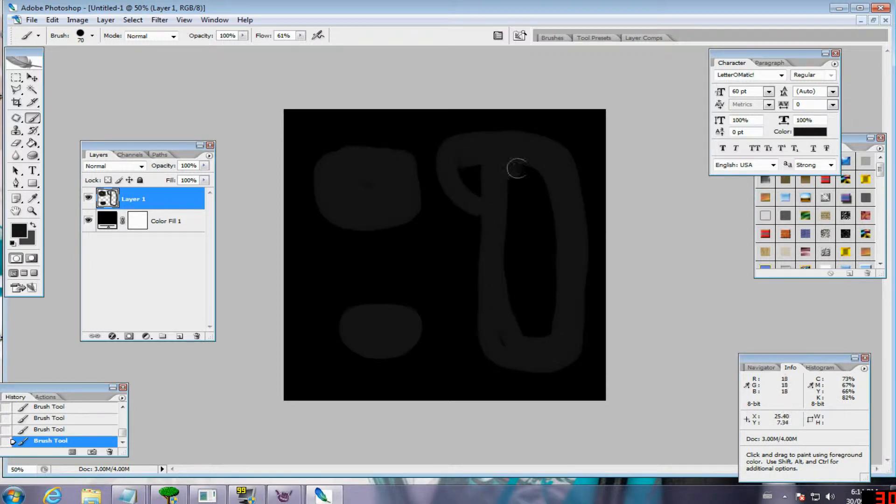
left_click_drag(517, 169, 517, 288)
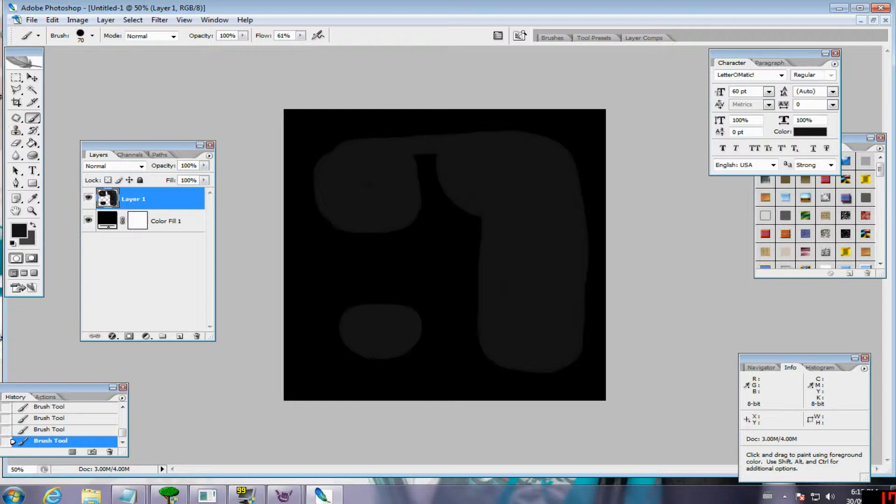
- With black, carve water inlets into the landmasses and join the lower blob to the right landmass
left_click(20, 229)
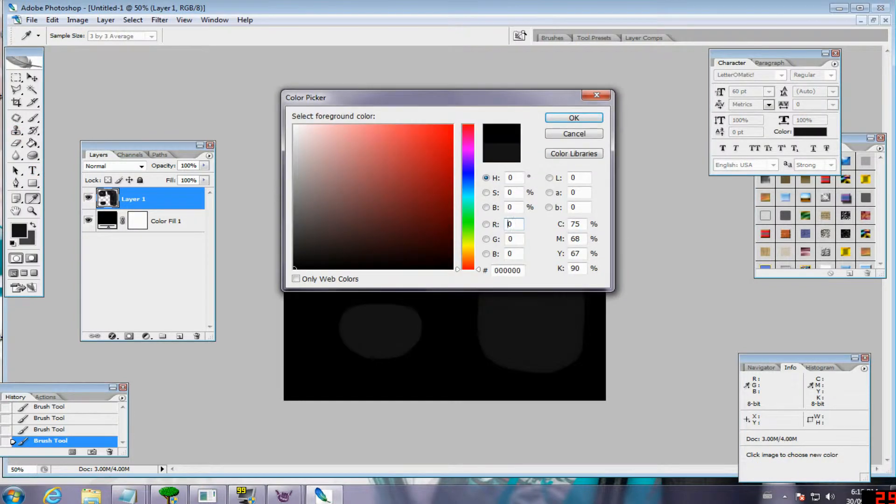
left_click(573, 117)
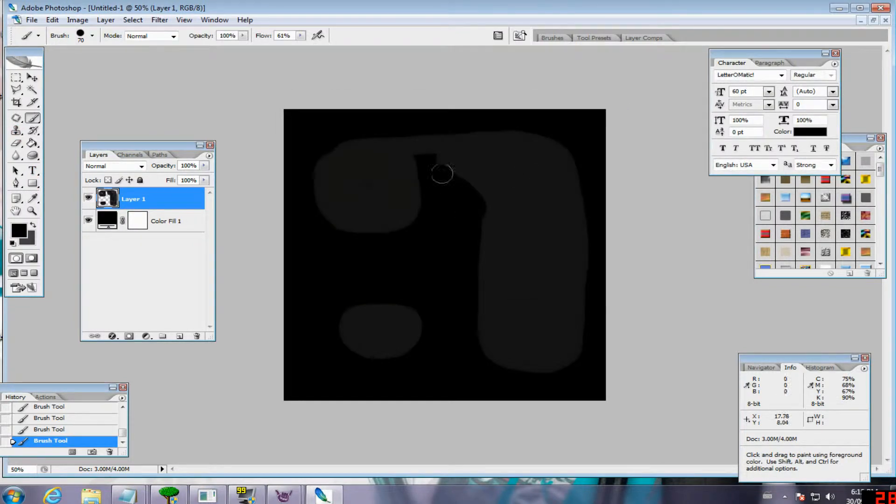
left_click_drag(443, 174, 485, 222)
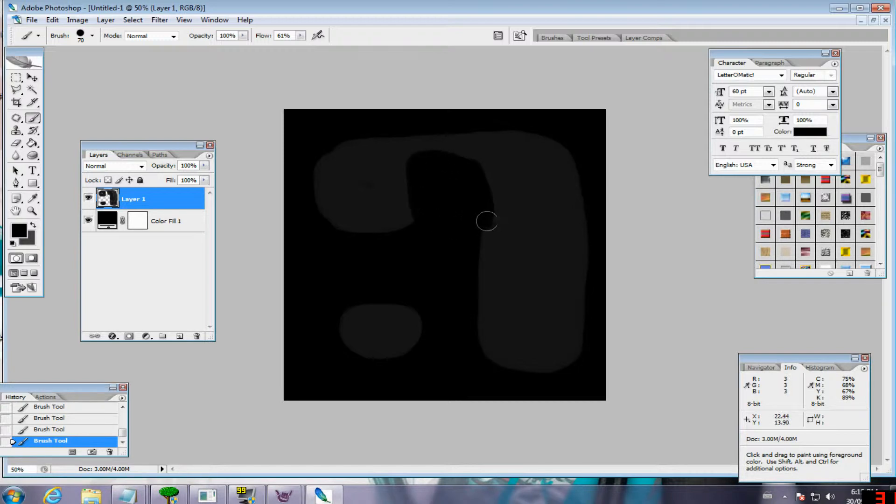
left_click_drag(485, 222, 423, 200)
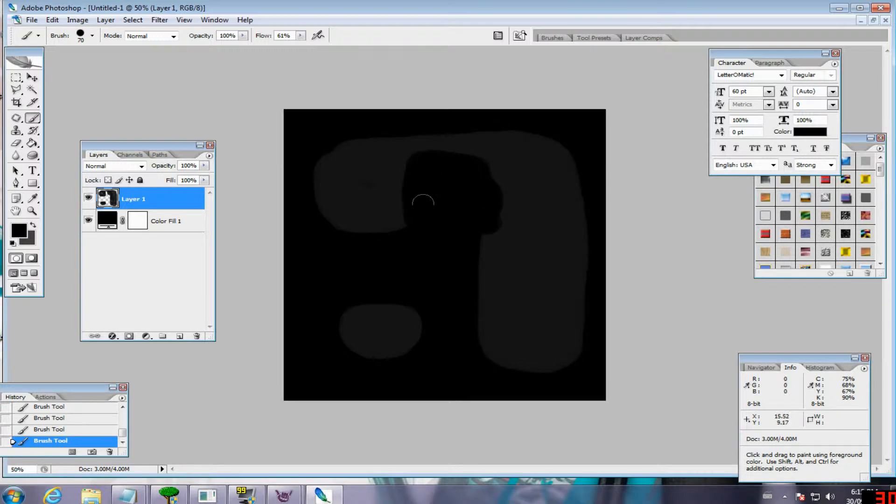
left_click_drag(422, 199, 404, 225)
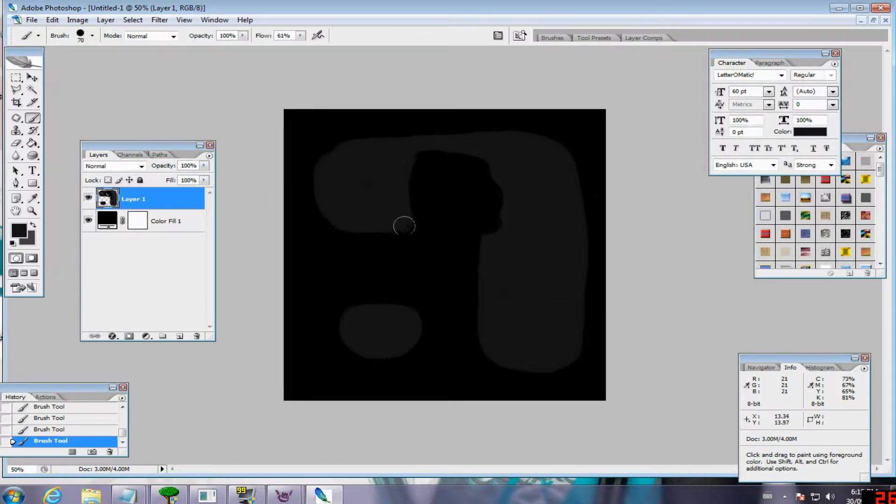
left_click_drag(404, 225, 502, 220)
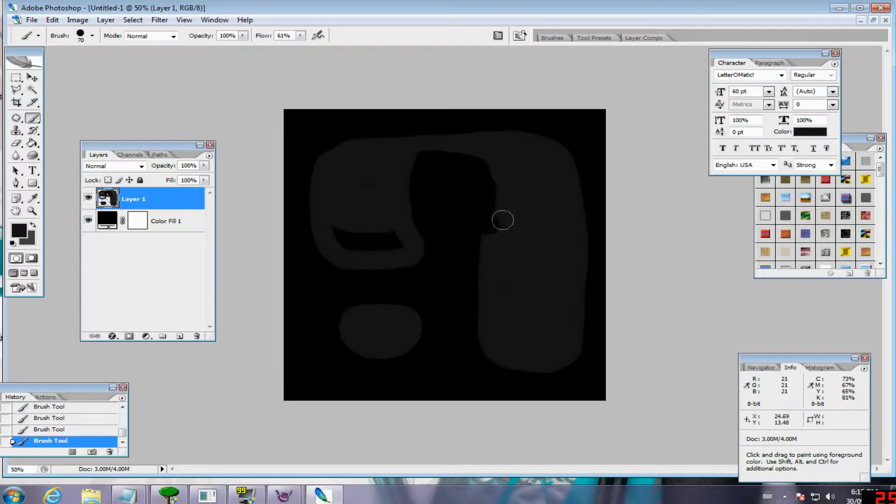
left_click_drag(503, 220, 493, 353)
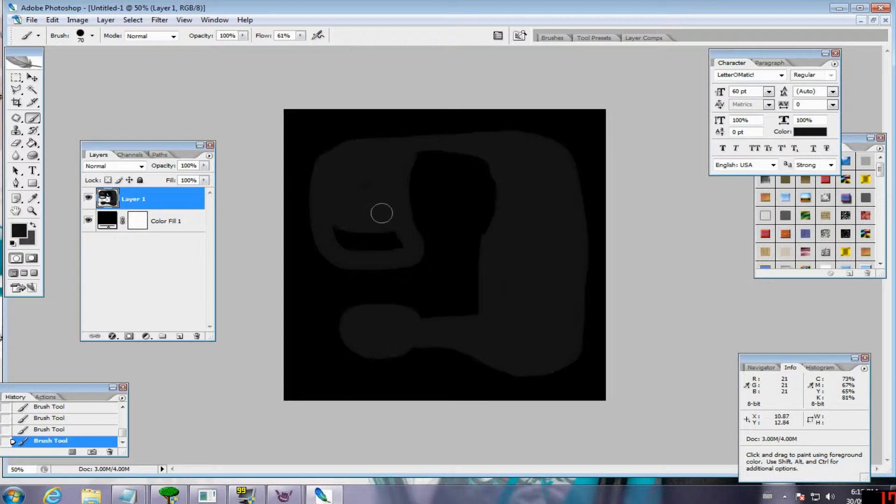
- Smooth the bridge join, then in lighter grey raise the lower blob and upper-left landmass
left_click(18, 228)
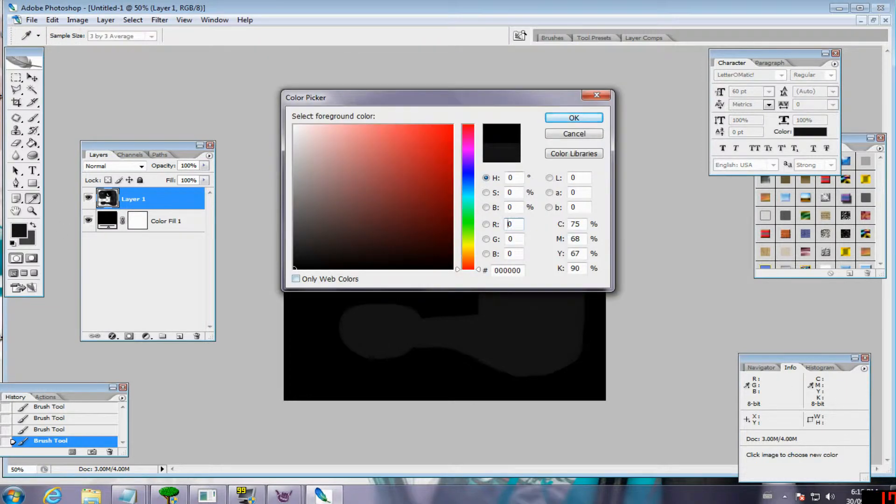
left_click(573, 118)
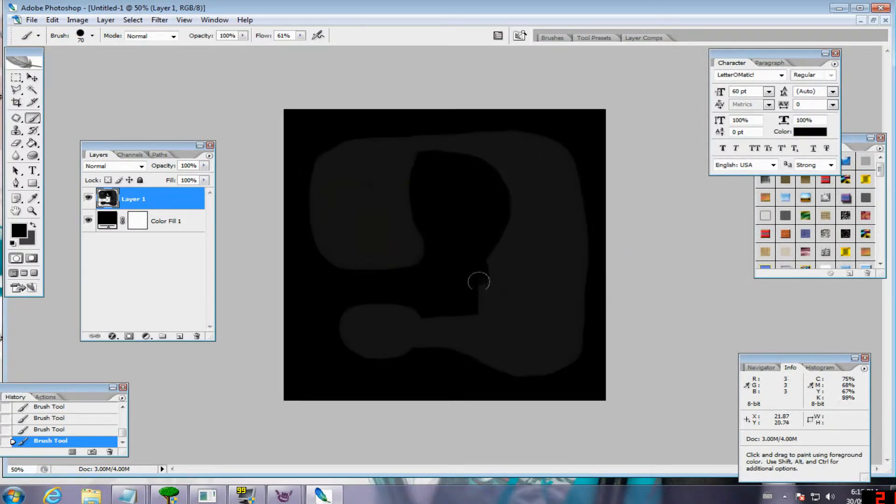
left_click_drag(478, 281, 451, 309)
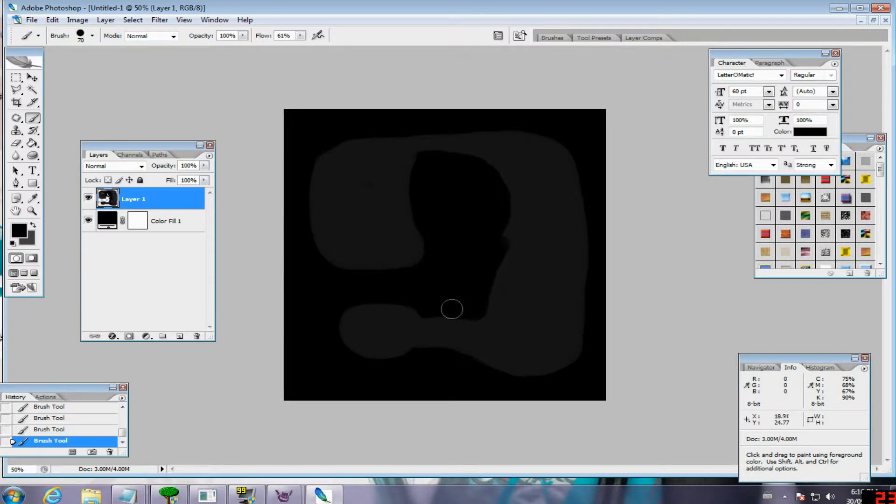
left_click(17, 230)
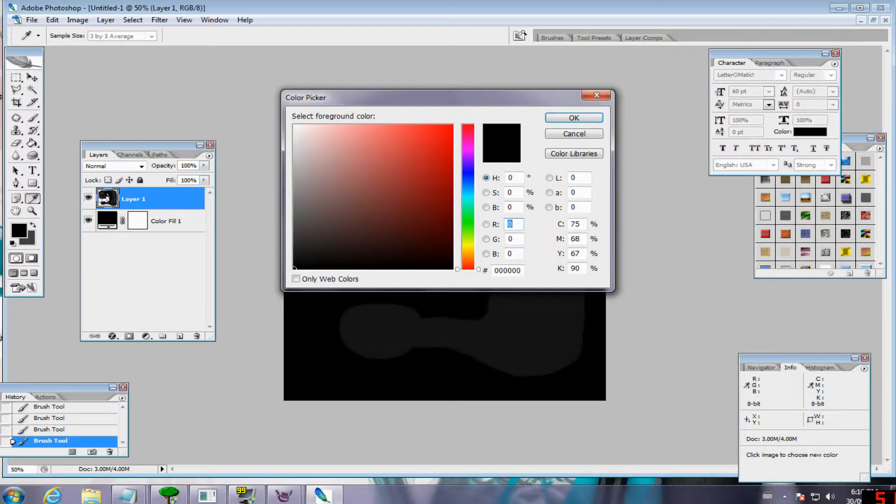
left_click(573, 118)
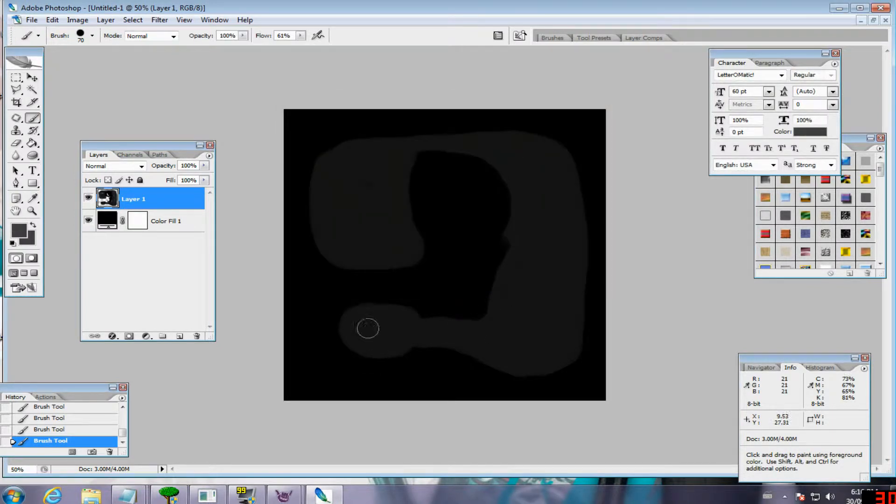
left_click_drag(369, 327, 366, 333)
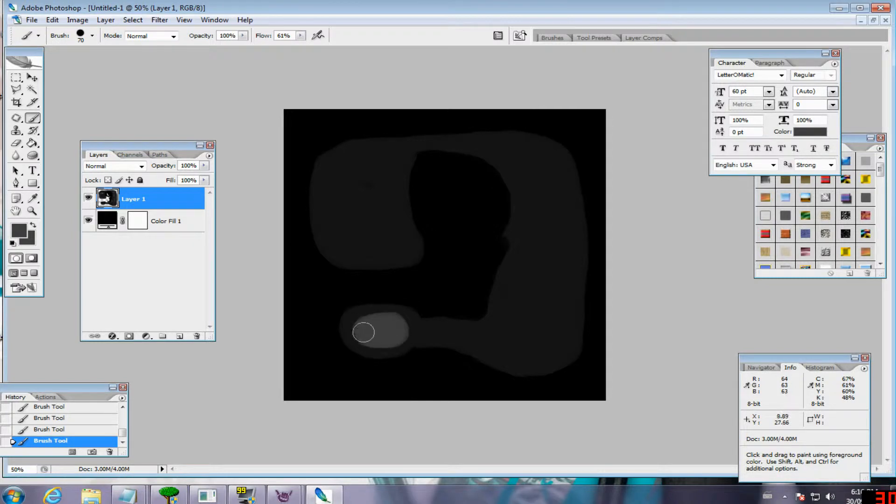
left_click_drag(352, 162, 393, 244)
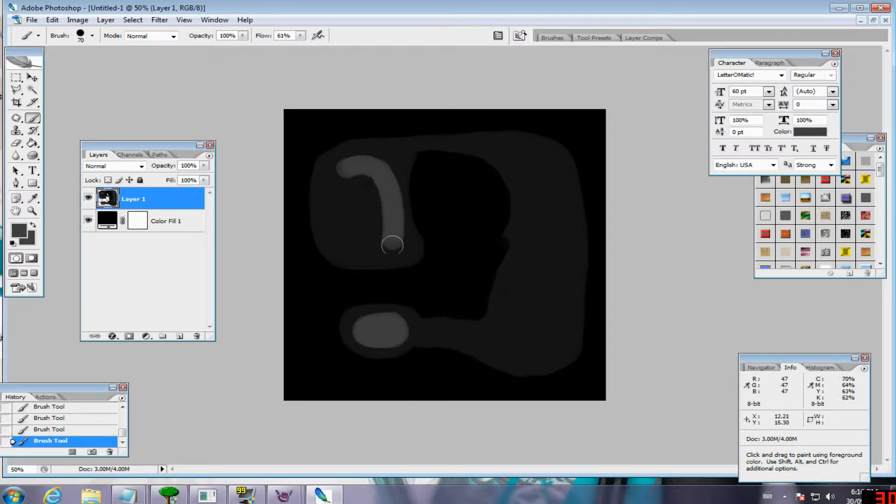
left_click_drag(393, 245, 353, 178)
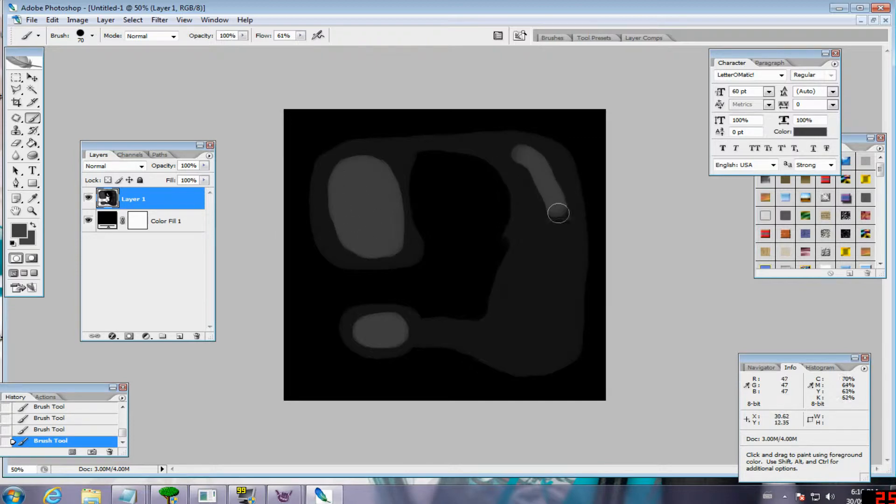
- Build up a lighter grey inner level along the right arm and inside the upper-left landmass
left_click_drag(560, 213, 517, 295)
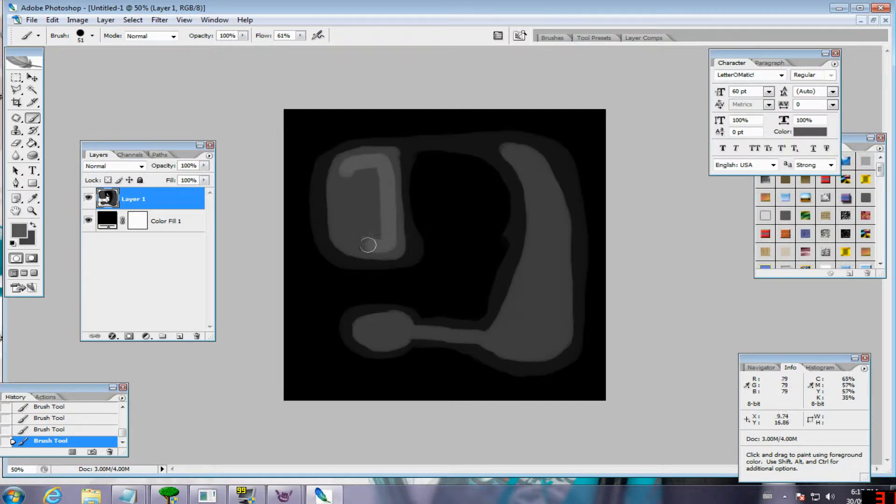
left_click_drag(368, 245, 361, 184)
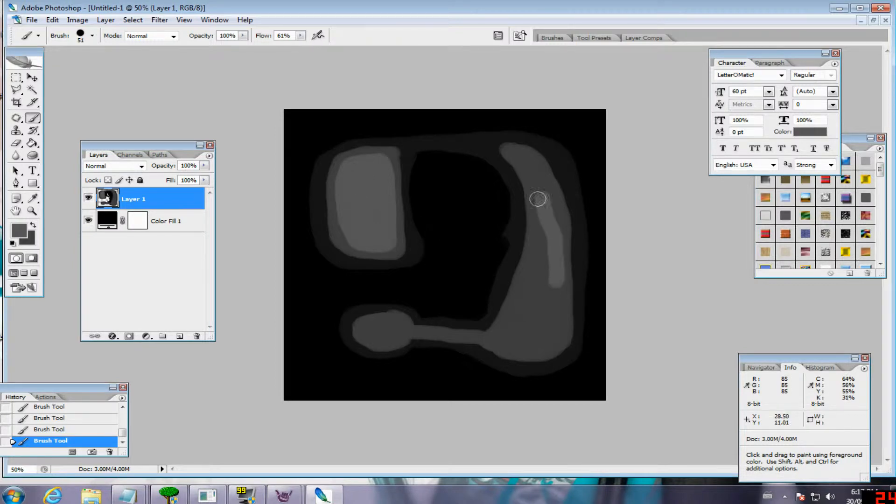
left_click_drag(537, 199, 528, 292)
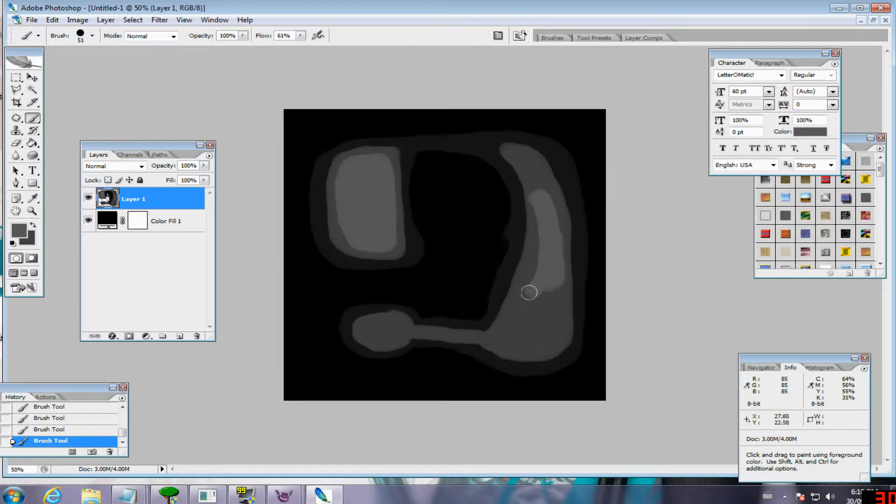
left_click_drag(528, 293, 544, 200)
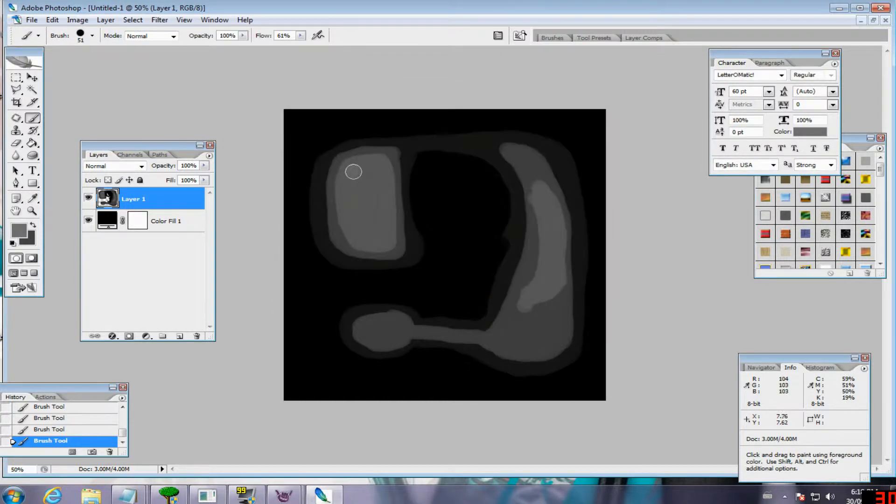
left_click_drag(353, 172, 383, 238)
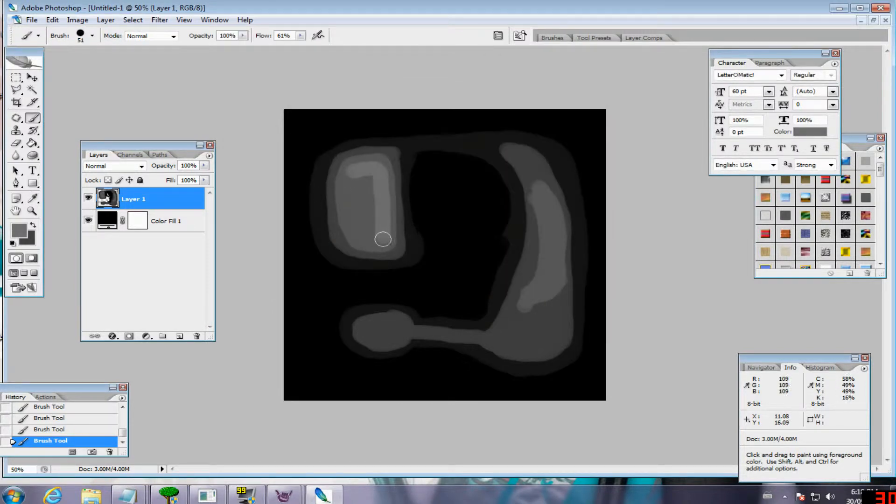
left_click_drag(382, 239, 378, 200)
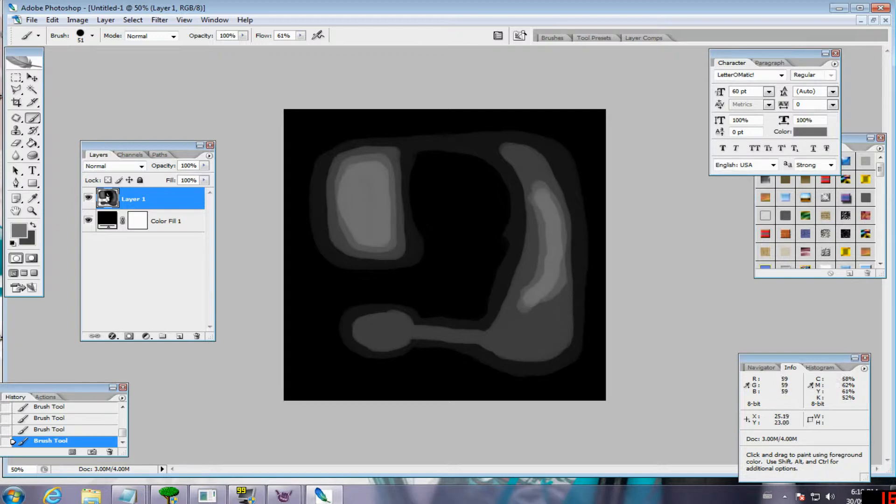
- In near-white, paint peaks on the upper-left landmass and a thin ridge along the right arm with a smaller brush
left_click(20, 229)
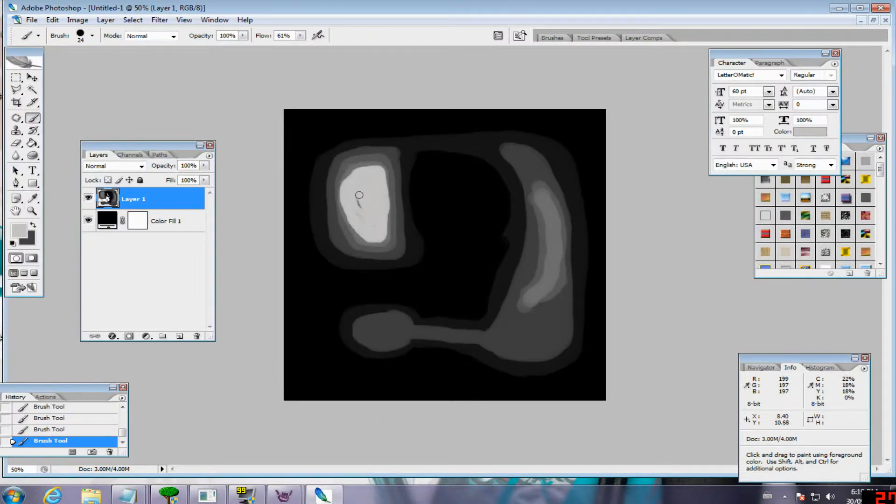
left_click_drag(540, 197, 540, 300)
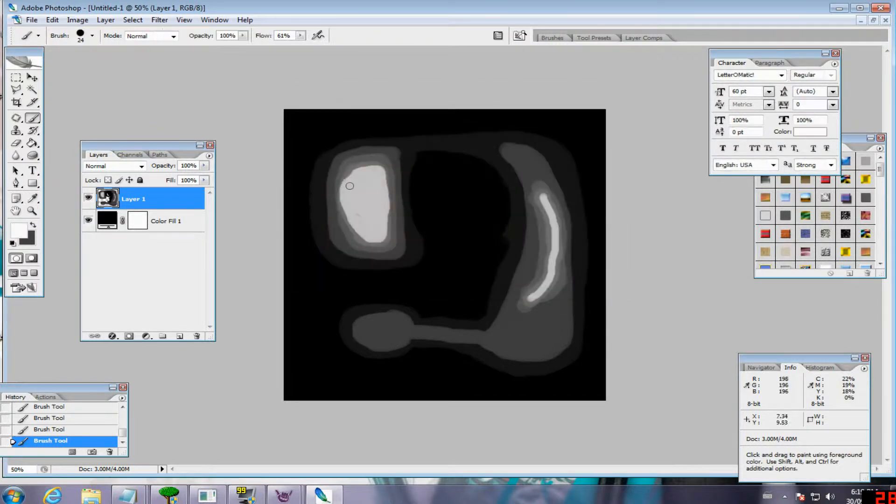
left_click_drag(350, 177, 379, 201)
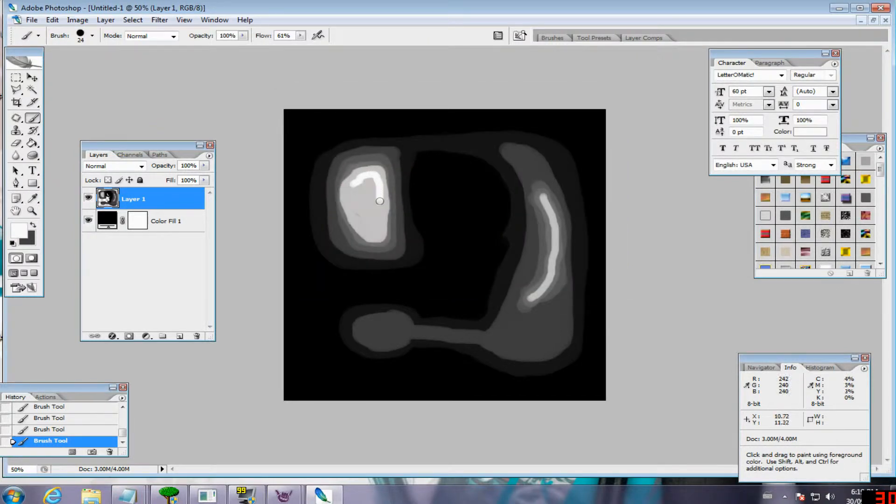
left_click(366, 205)
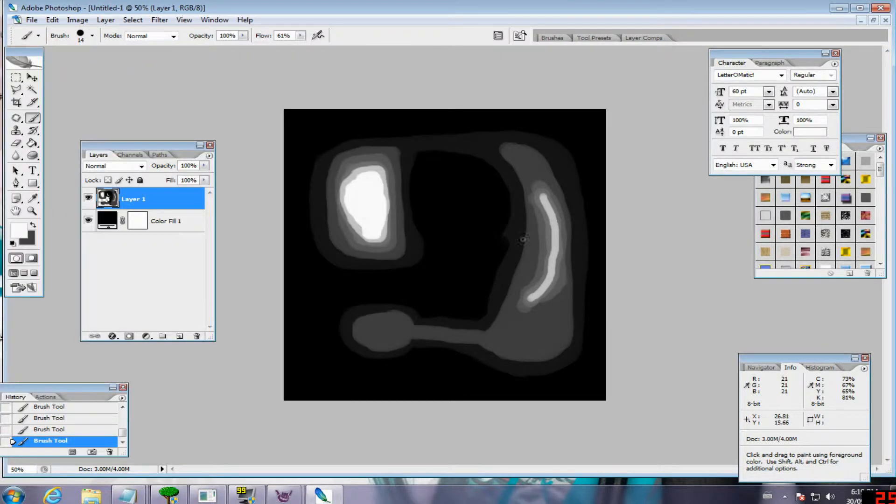
left_click_drag(540, 198, 541, 294)
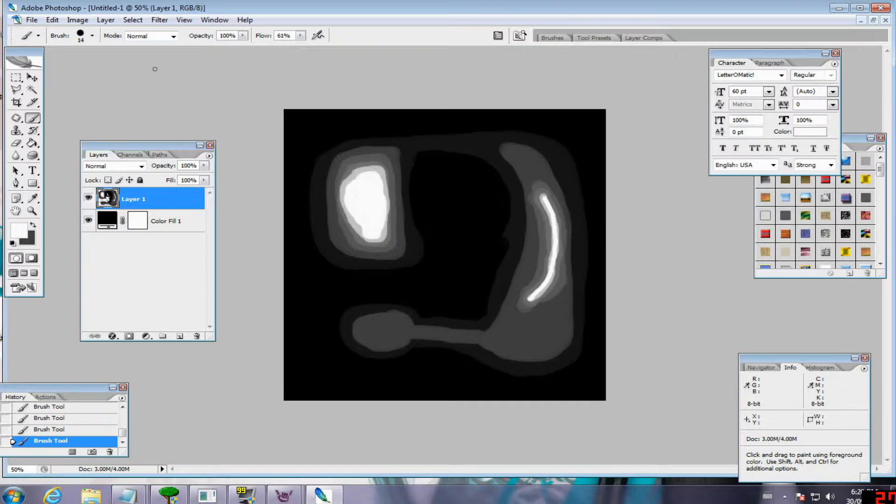
- Select the whole canvas and apply a Gaussian blur with an increased radius to smooth the terrain
left_click(133, 20)
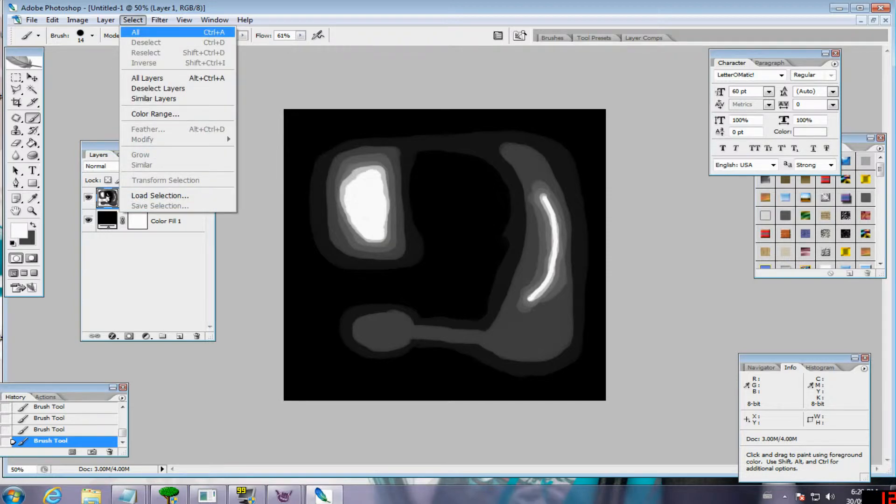
left_click(160, 19)
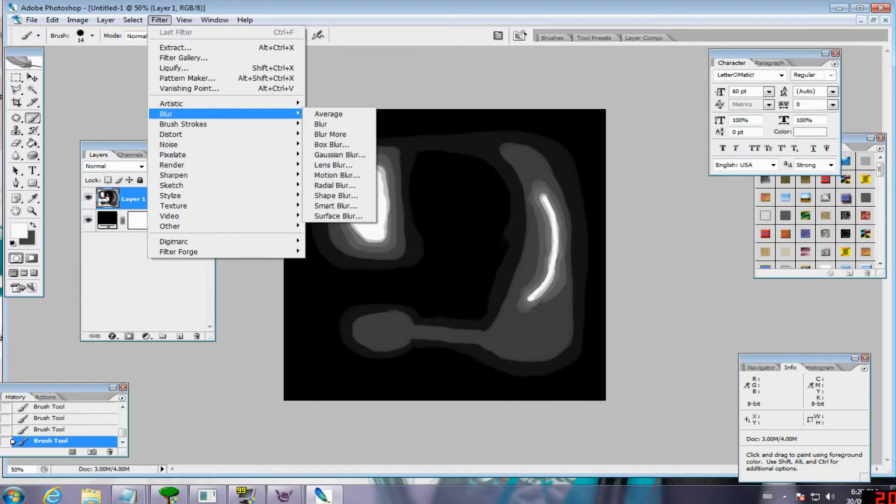
left_click(339, 155)
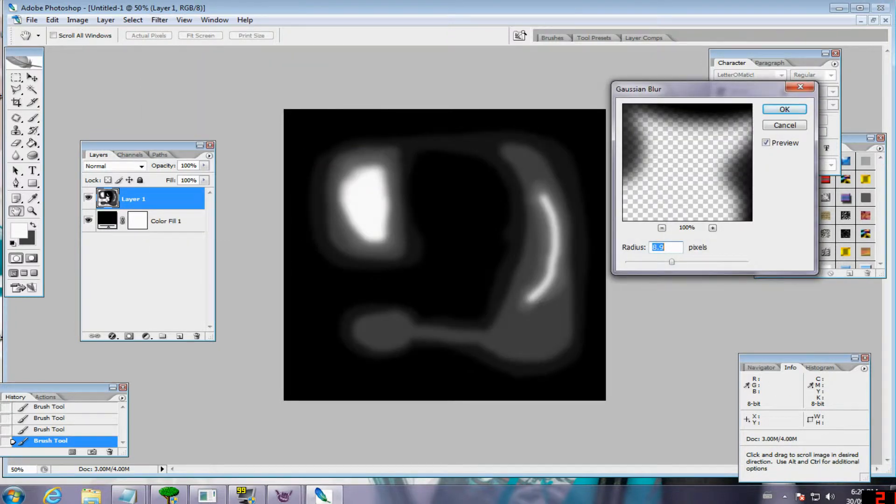
left_click_drag(671, 261, 679, 262)
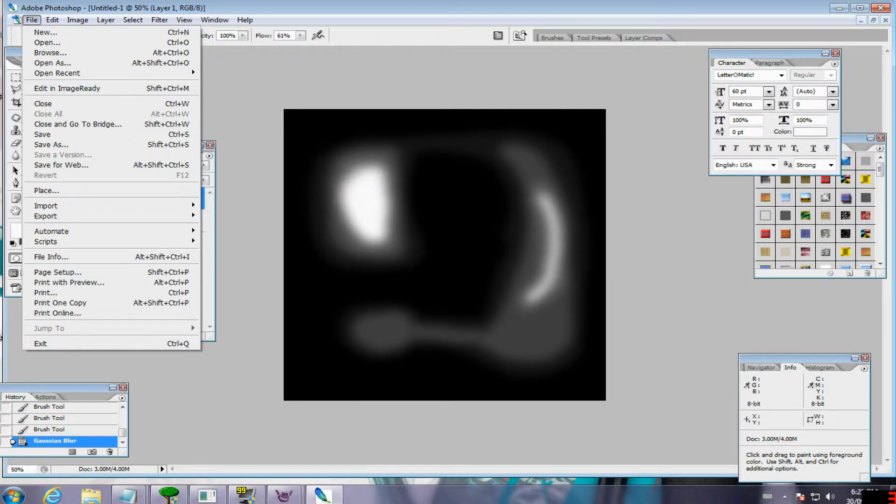
mouse_move(51, 144)
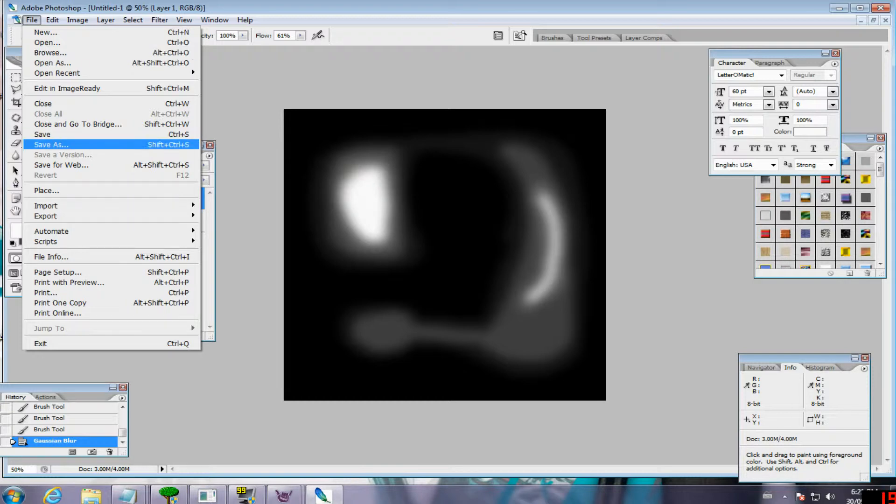
- Save the heightmap as a Photoshop document named 'my island'
left_click(50, 144)
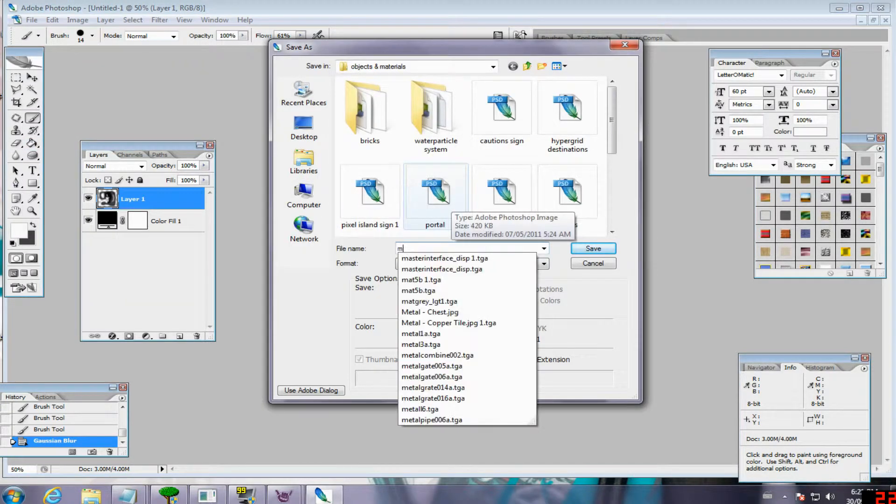
type("y island")
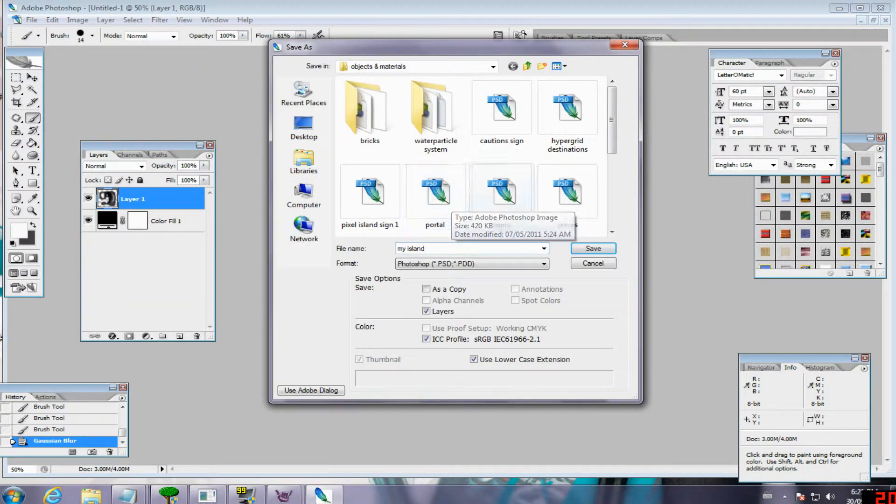
left_click(593, 248)
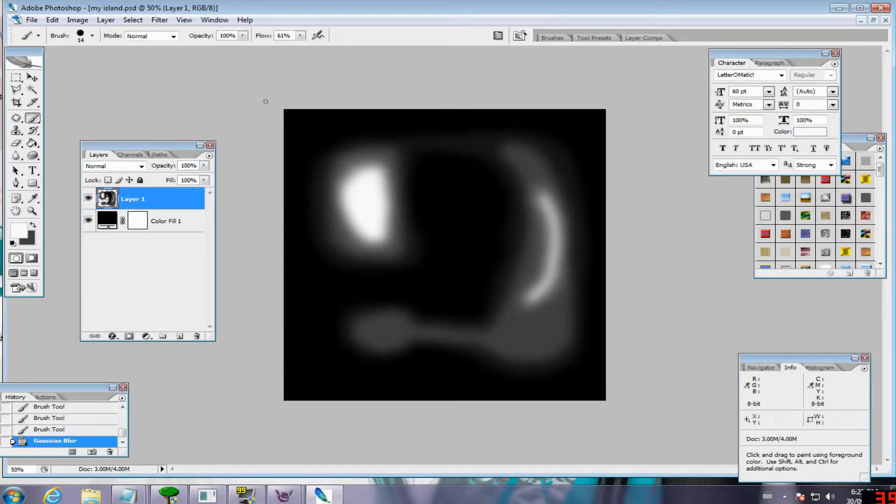
- Resize the heightmap to 512 by 512 pixels via Image Size
left_click(78, 19)
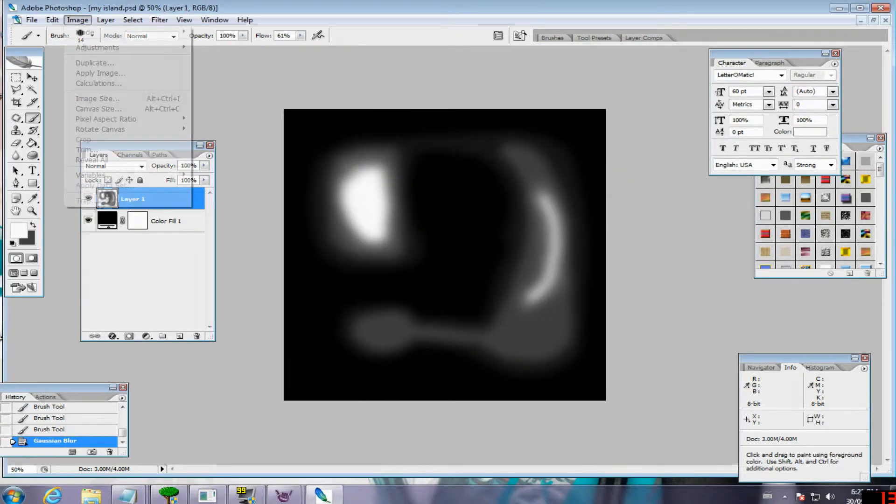
left_click(97, 98)
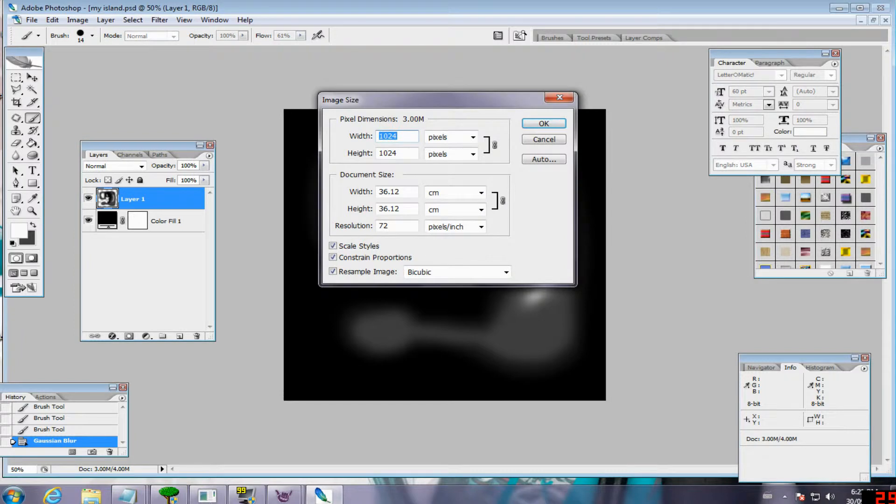
type("512")
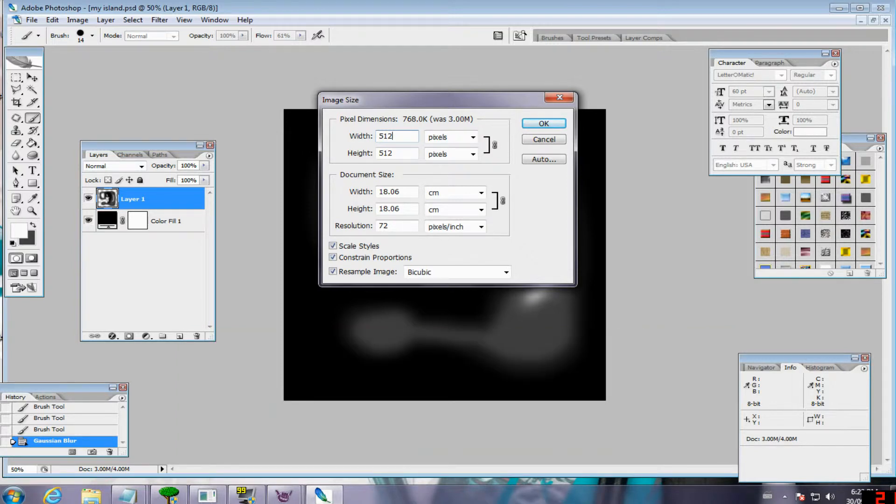
left_click(542, 123)
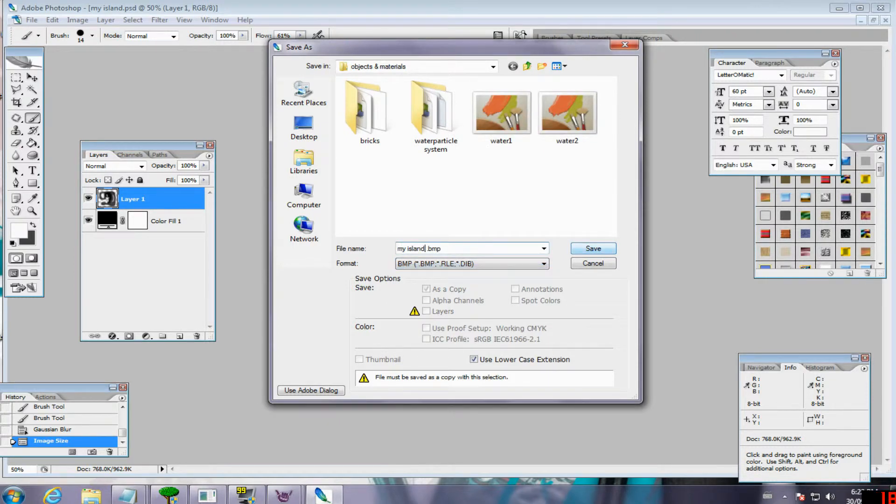
left_click(593, 248)
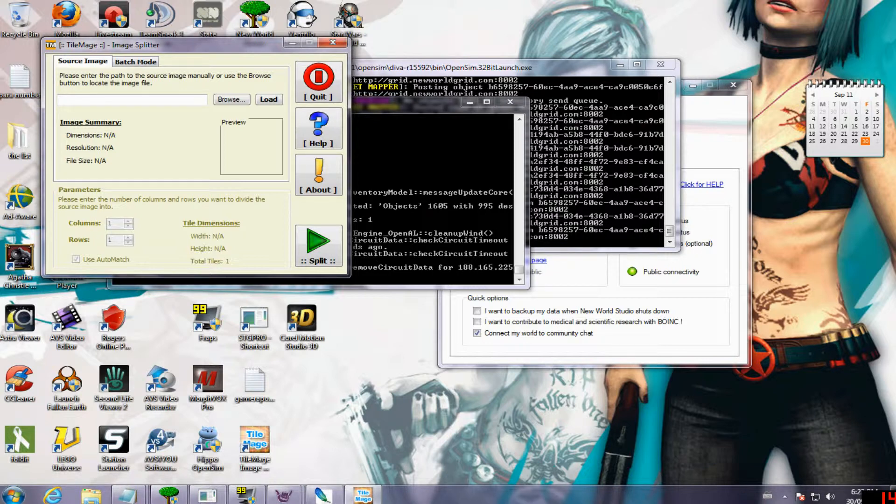
- Set the split to 2 columns and 2 rows for four 256×256 tiles and start the split
left_click(231, 100)
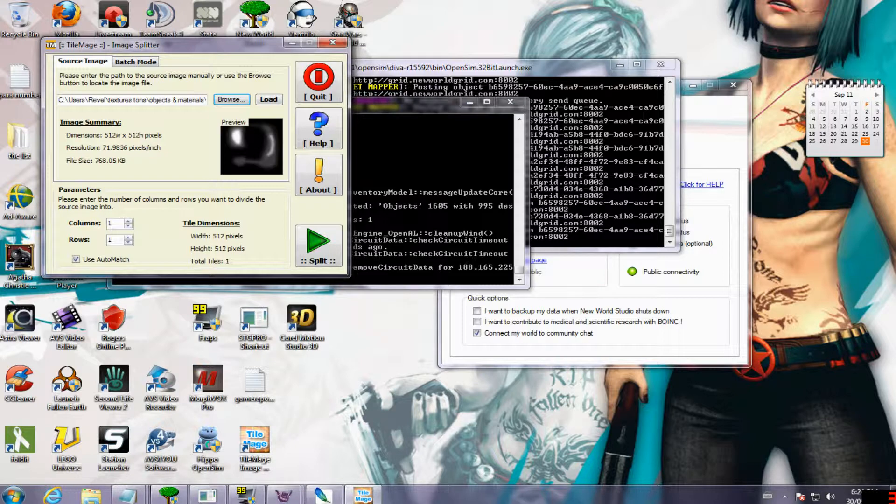
left_click(128, 220)
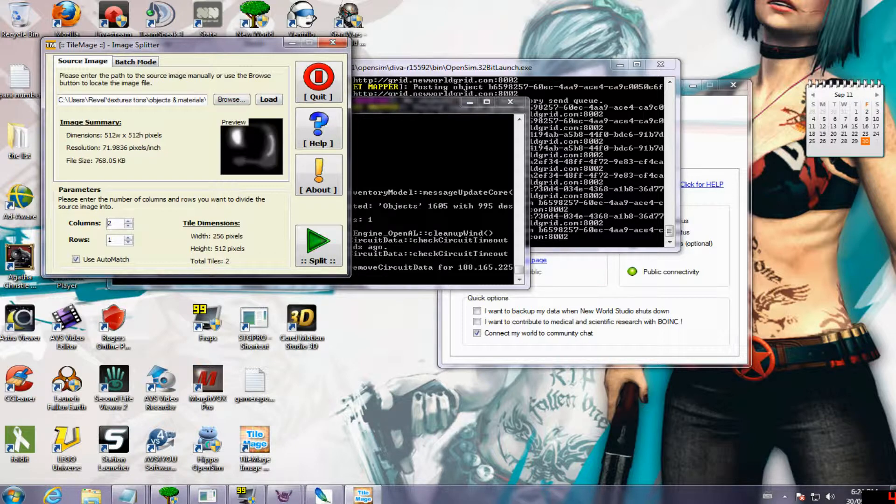
left_click(128, 240)
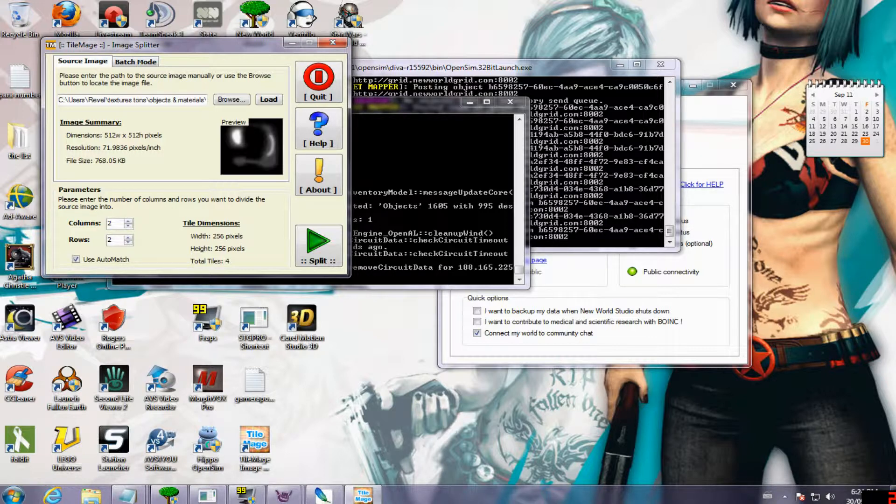
left_click(317, 244)
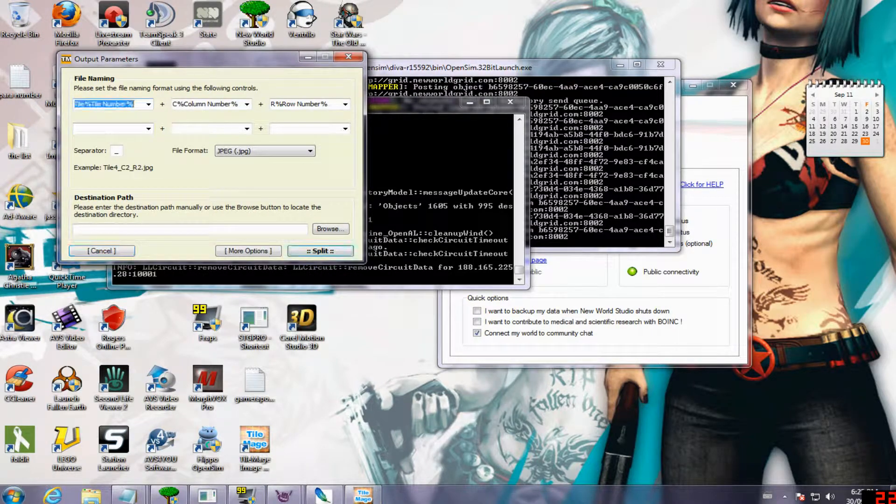
- Name the tiles my_island plus tile number, output bitmaps to C:\, and generate the four tiles
type("my")
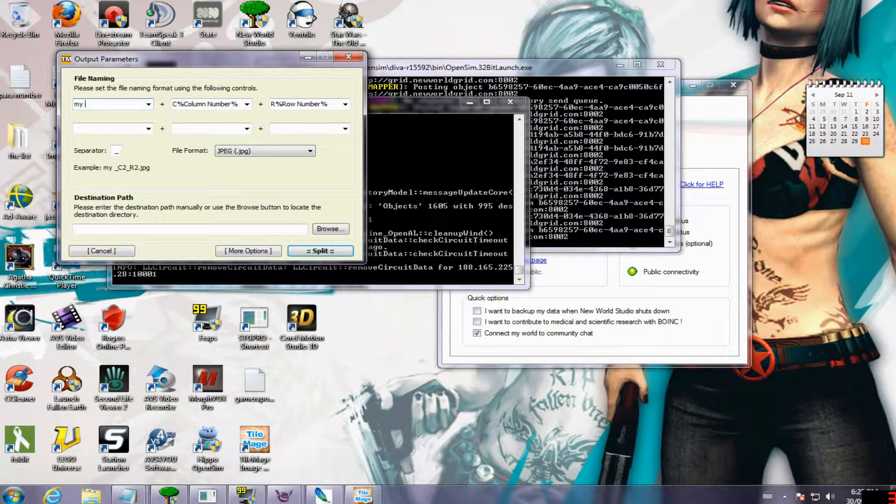
type("_island")
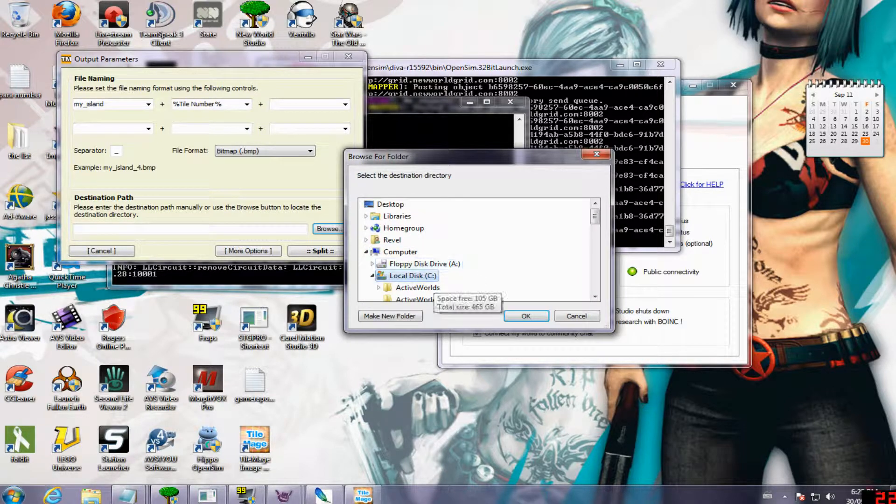
left_click(524, 315)
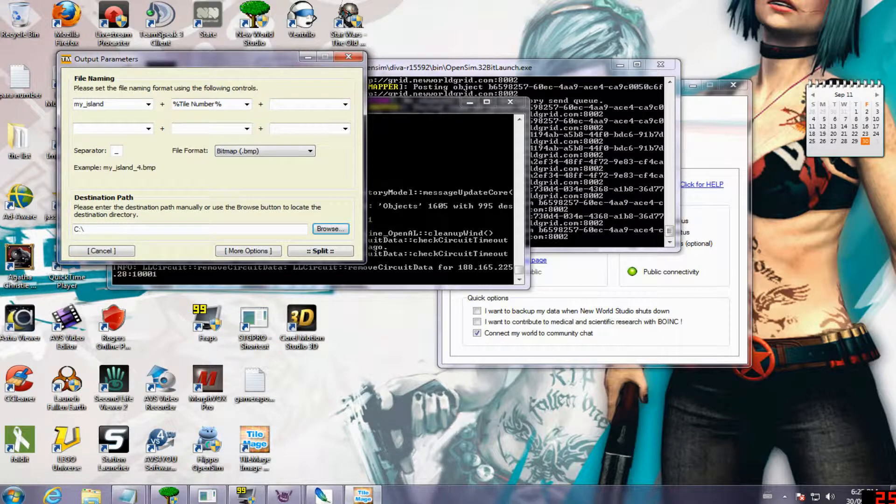
left_click(319, 250)
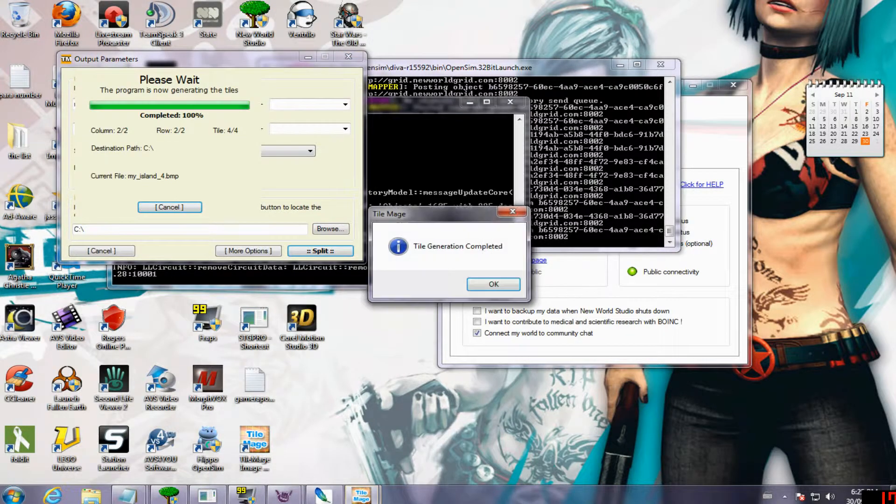
left_click(492, 283)
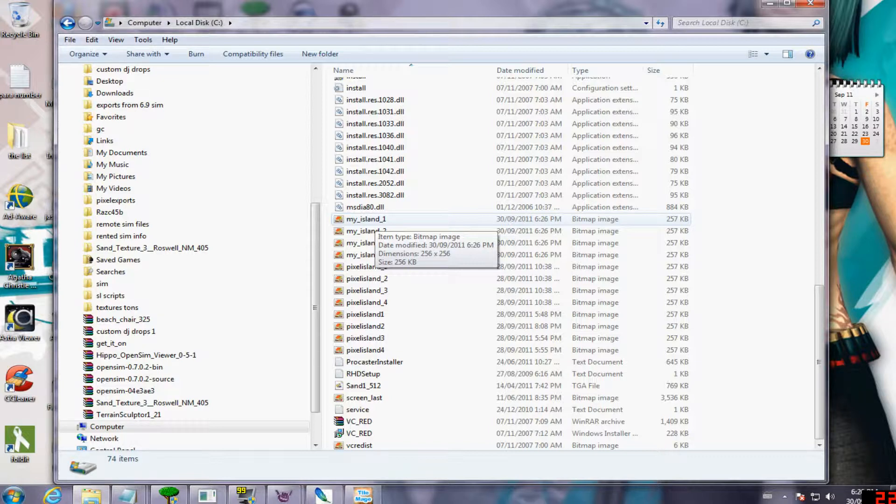
- Check my_island_1's details on the C drive, then return to the Imprudence viewer
left_click(365, 218)
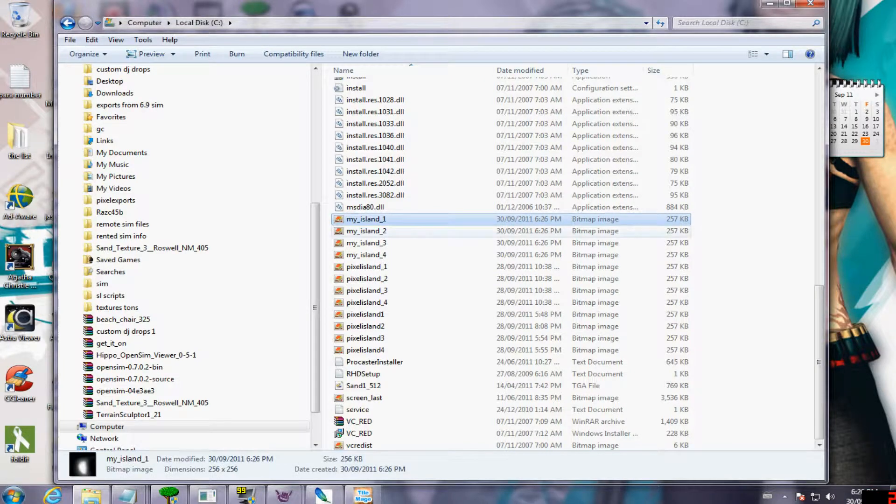
left_click(366, 254)
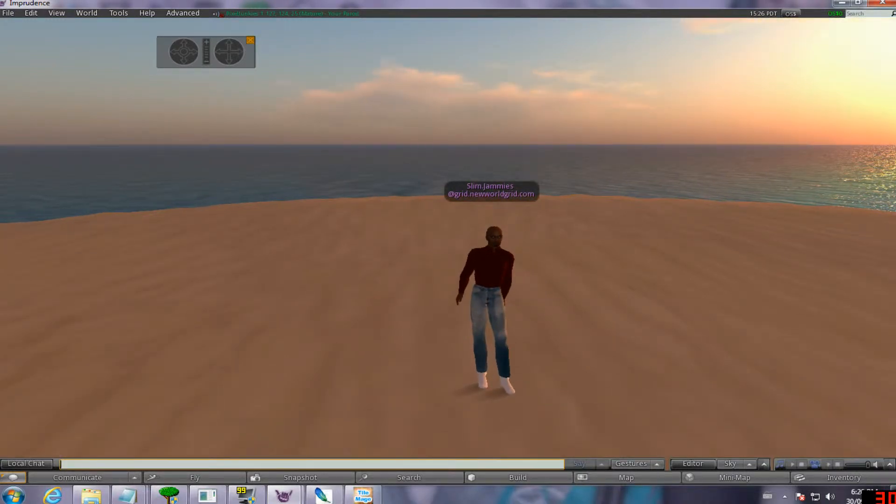
- Show the World Map with the four PixelJunkies regions, then switch to the OpenSim wiki page
left_click(625, 477)
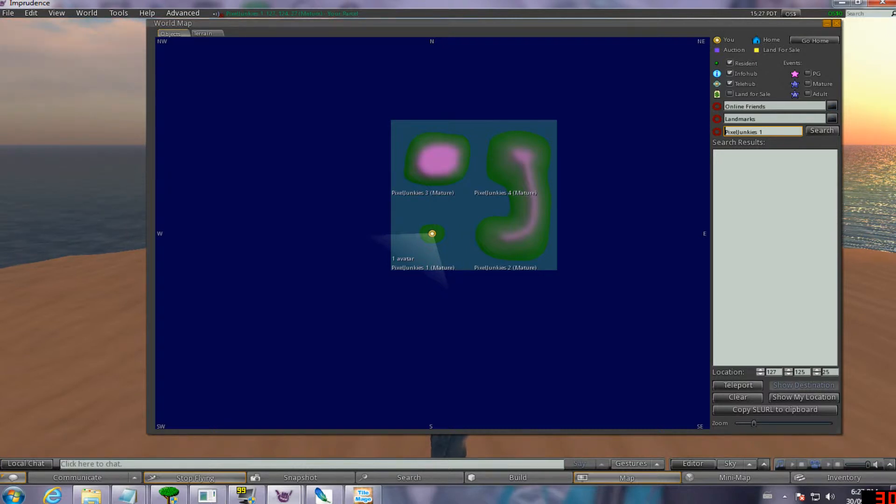
left_click(836, 22)
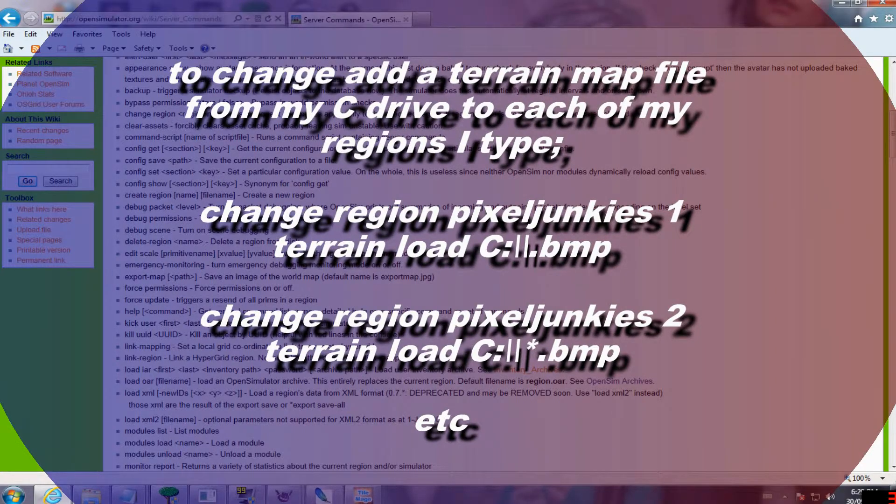
- Scroll the Server Commands list to the change region and terrain load entries
scroll("down", 3)
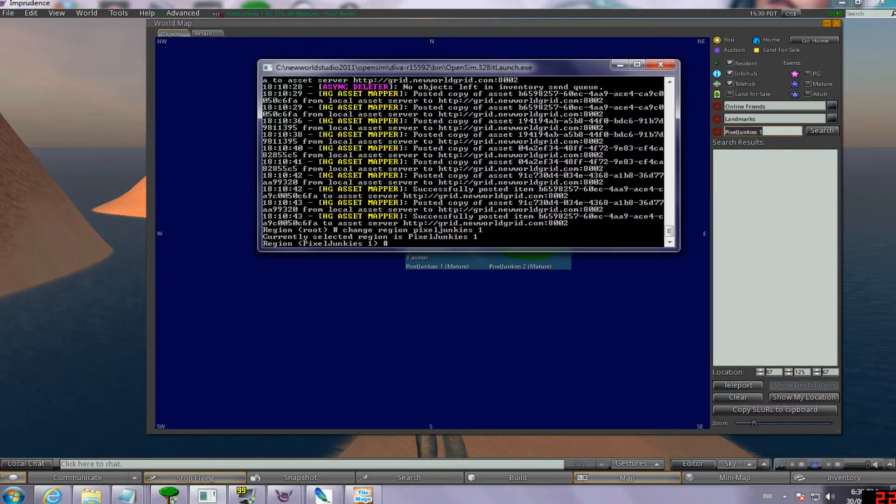
- Enter the first terrain commands and focus the OpenSim server console
type("terrain 1")
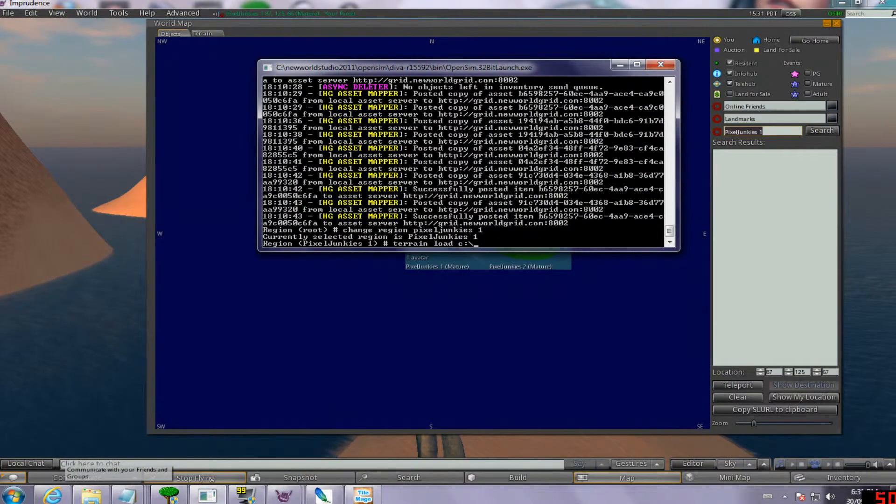
type("my_island_2.bmp")
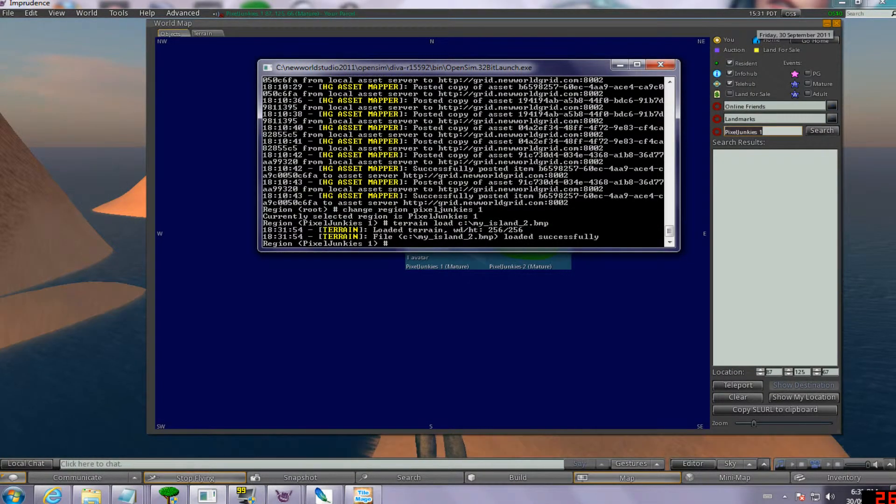
left_click(836, 22)
type("terrain load")
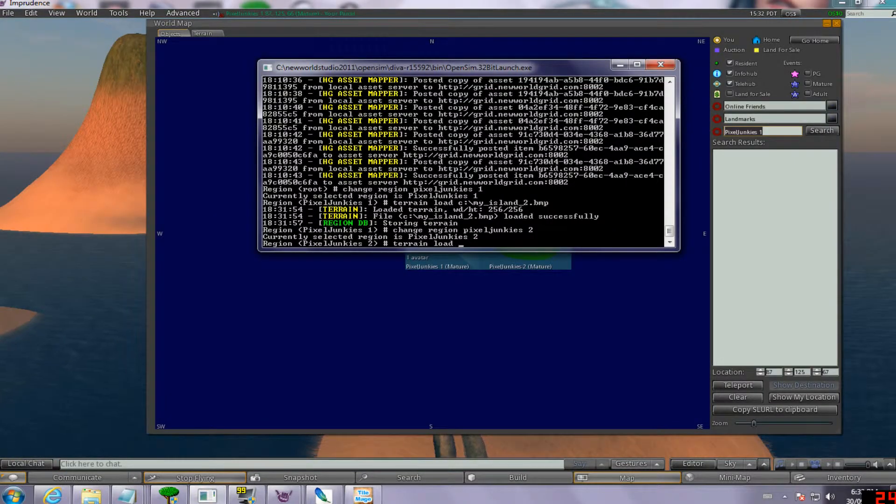
- Load the c:\my_island bitmap tiles as terrain for the remaining PixelJunkies regions
type("c:\\my_island_4.bmp")
type("terrain load c:")
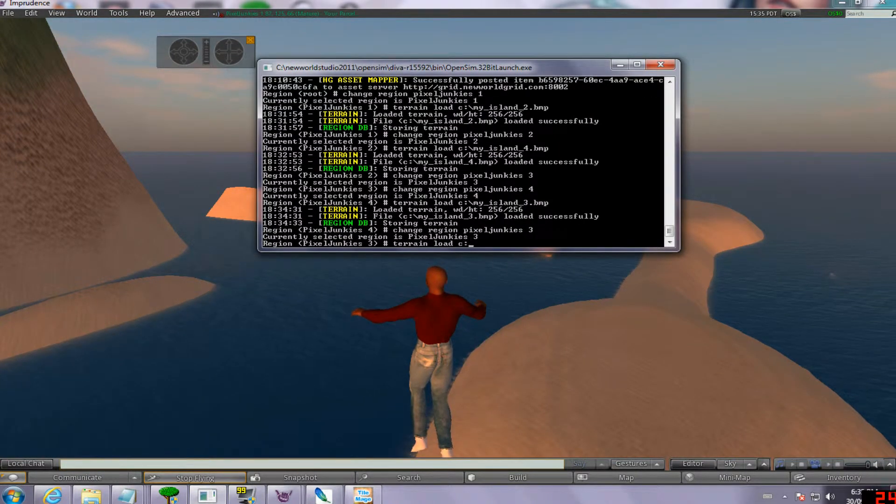
type("\\my_island_4.bmp")
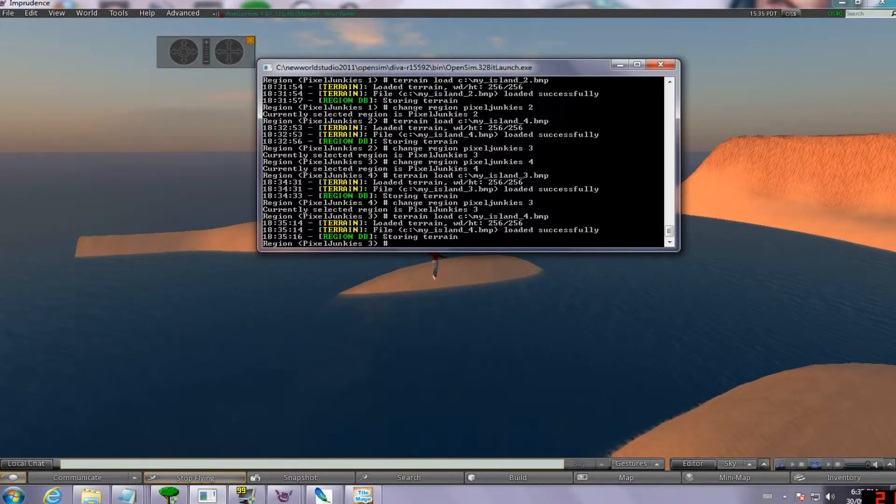
type("terrain load my")
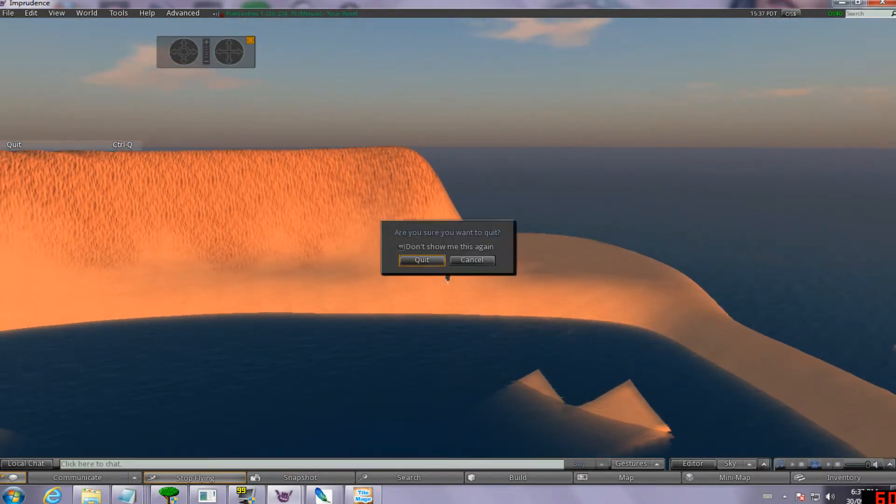
- Confirm quitting Imprudence so the viewer can be relaunched into the region
left_click(421, 260)
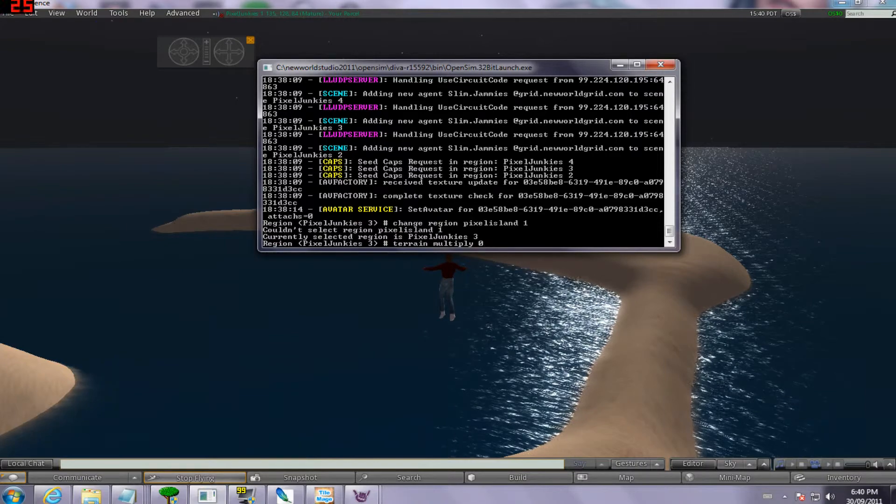
- Multiply terrain heights by 0.85, changing region to each PixelJunkies region in turn
type(".85")
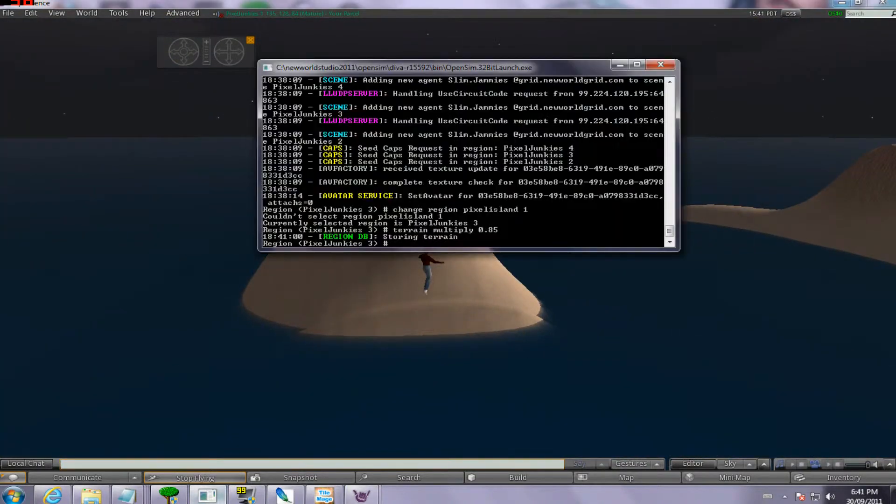
type("change region pixeljunk")
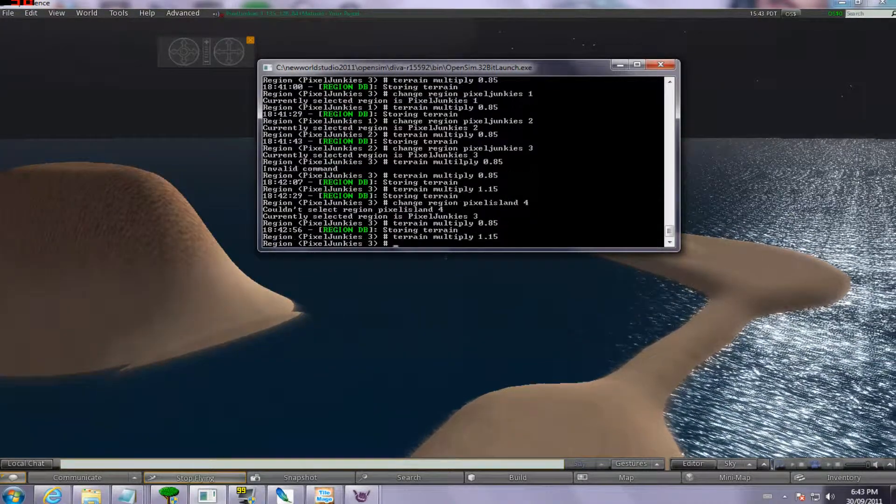
type("change region pixeljunkies")
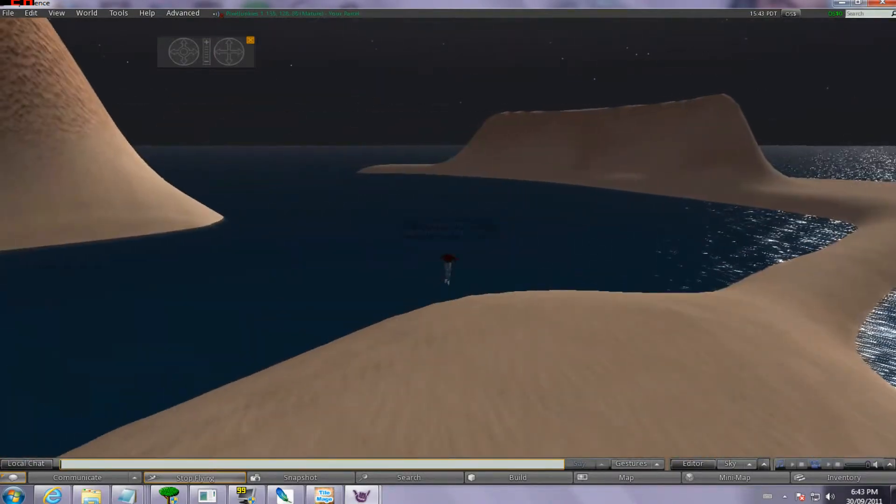
- Stop flying so the avatar lands on top of the sandy island
left_click(195, 477)
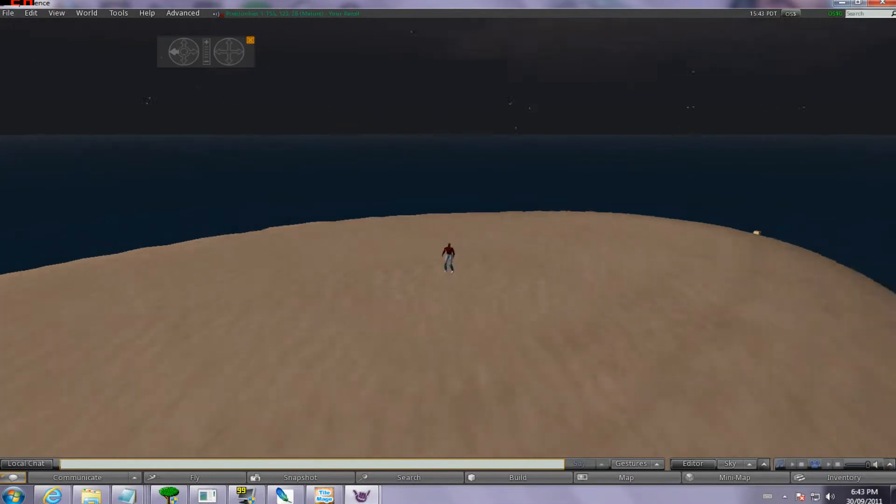